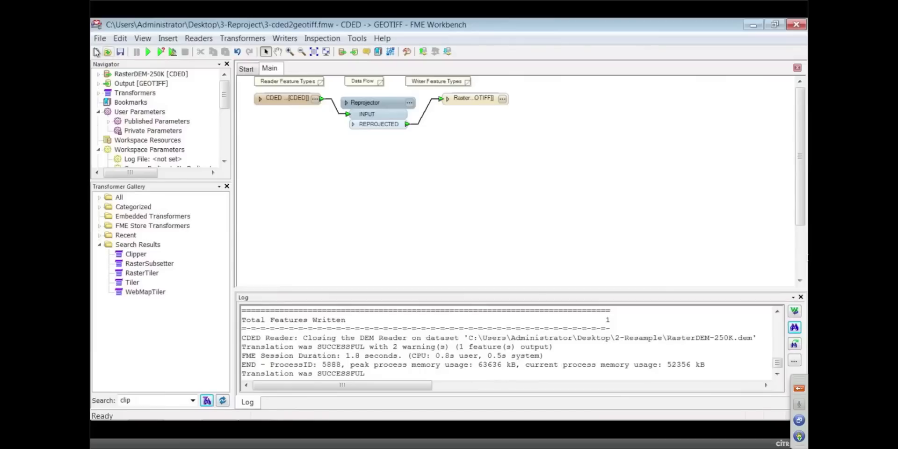
# - Open the recent 4-Mosaic workspace, discarding changes to the CDED -> GEOTIFF workspace
pyautogui.click(100, 37)
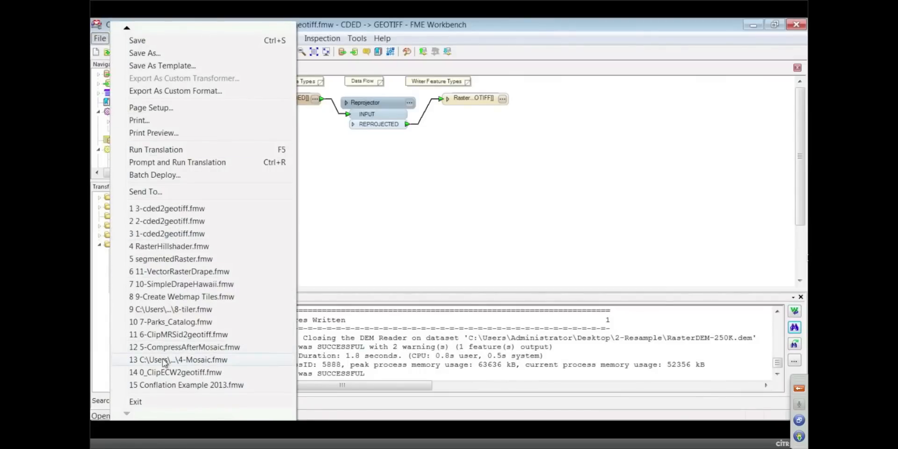
pyautogui.click(178, 359)
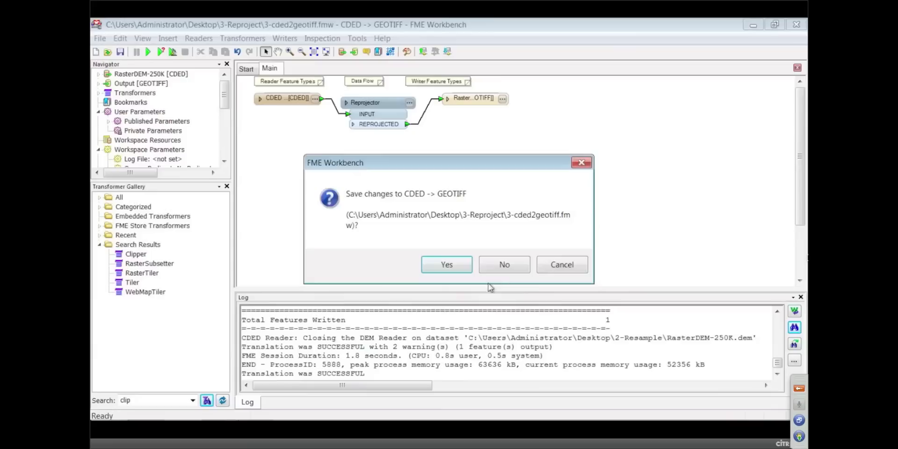
pyautogui.click(446, 264)
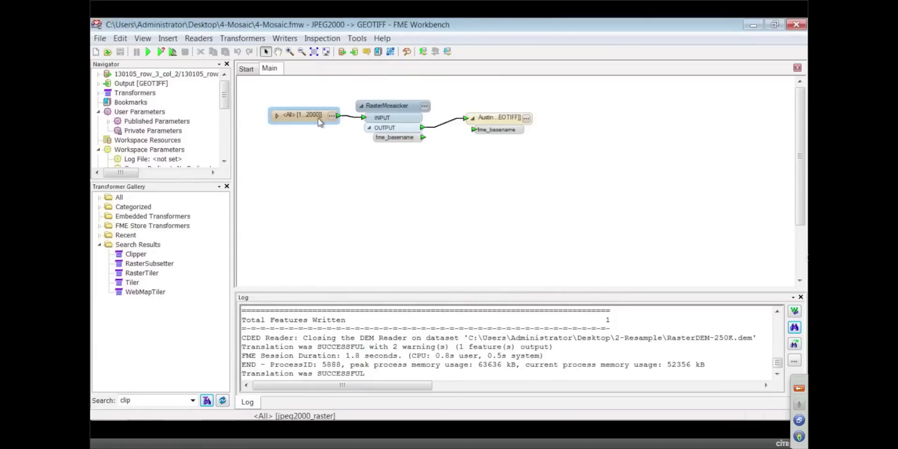
pyautogui.rightClick(303, 117)
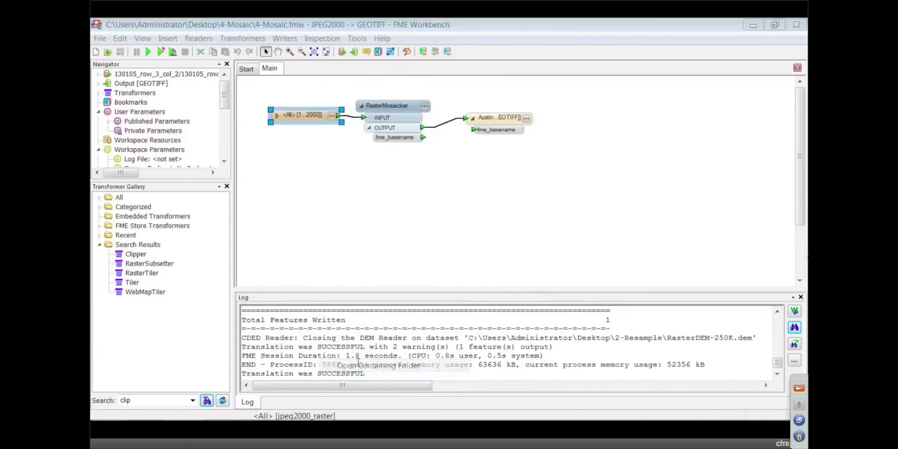
pyautogui.click(377, 366)
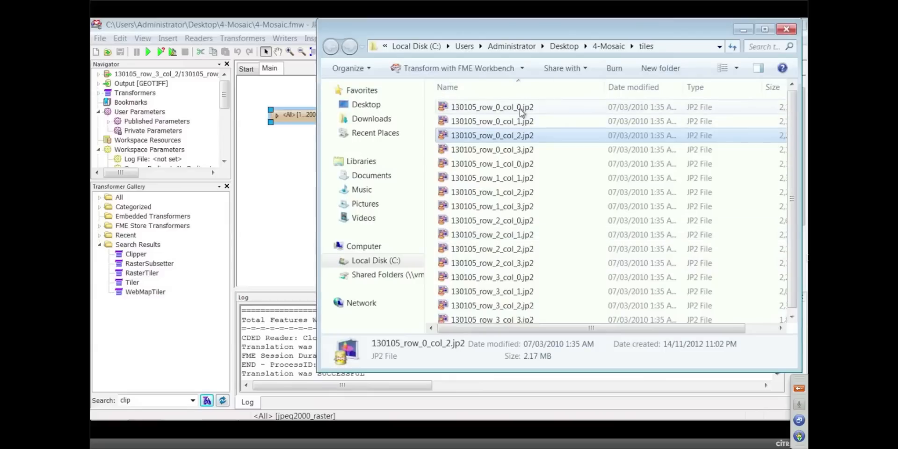
pyautogui.scroll(-3)
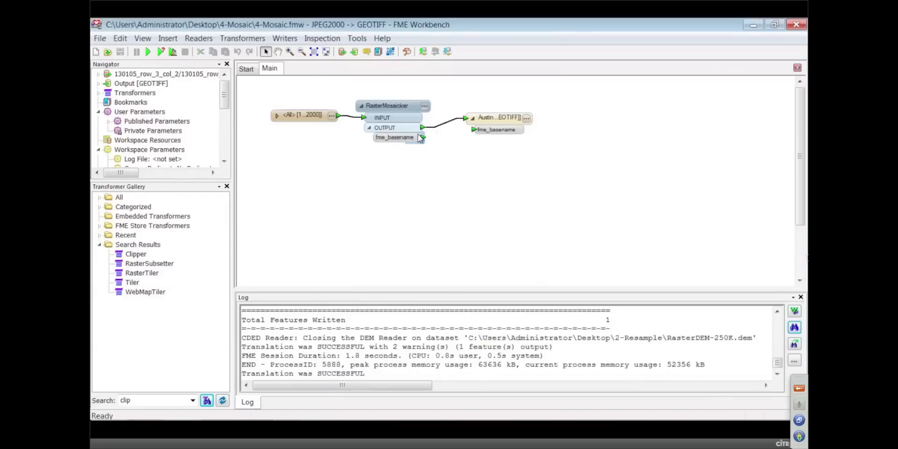
pyautogui.doubleClick(390, 105)
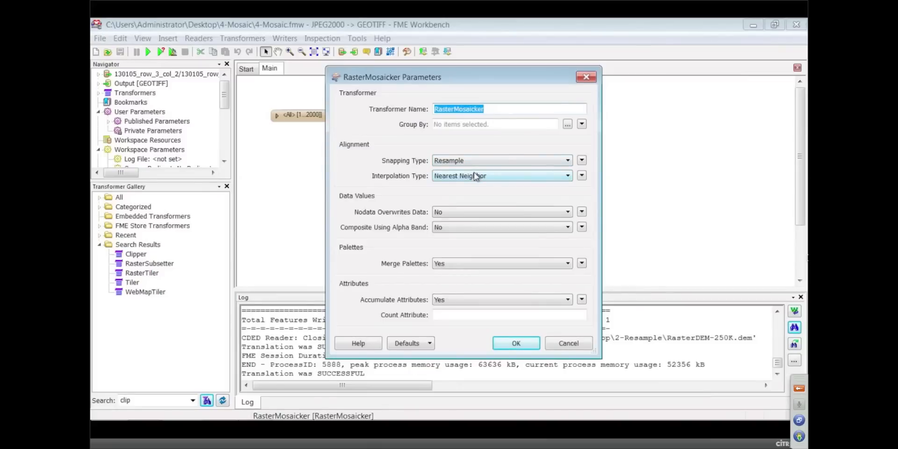
pyautogui.moveTo(344, 154)
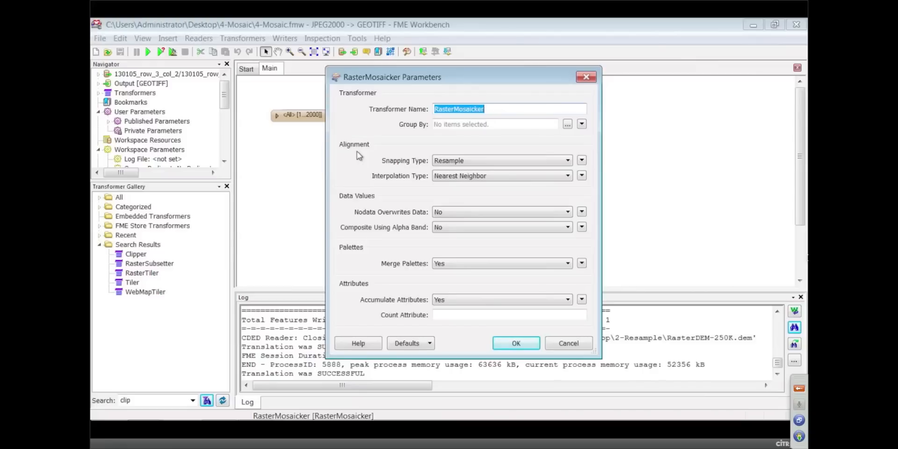
pyautogui.moveTo(368, 157)
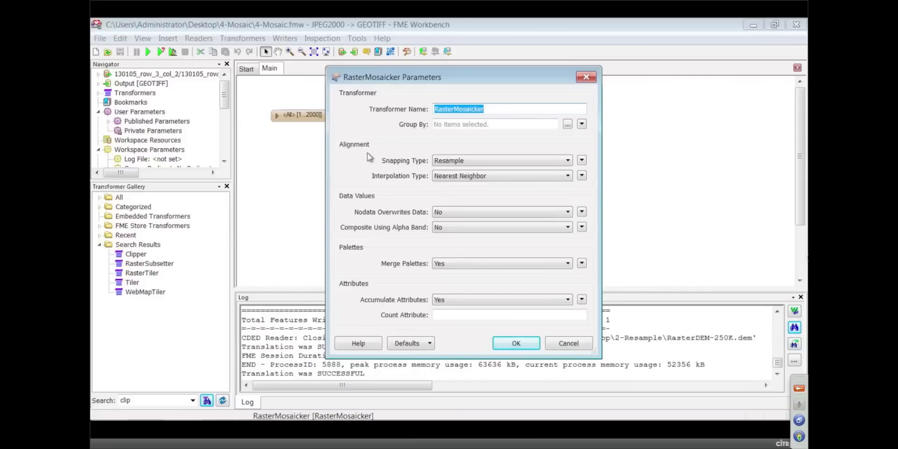
pyautogui.moveTo(371, 158)
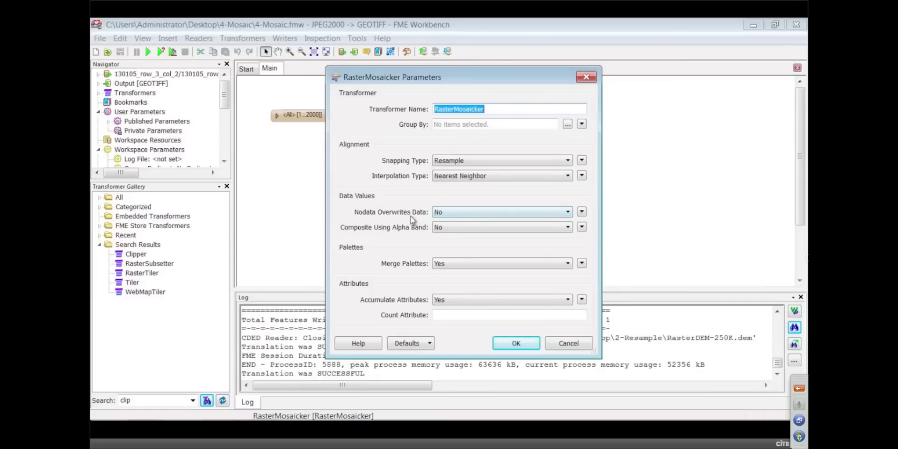
pyautogui.moveTo(396, 215)
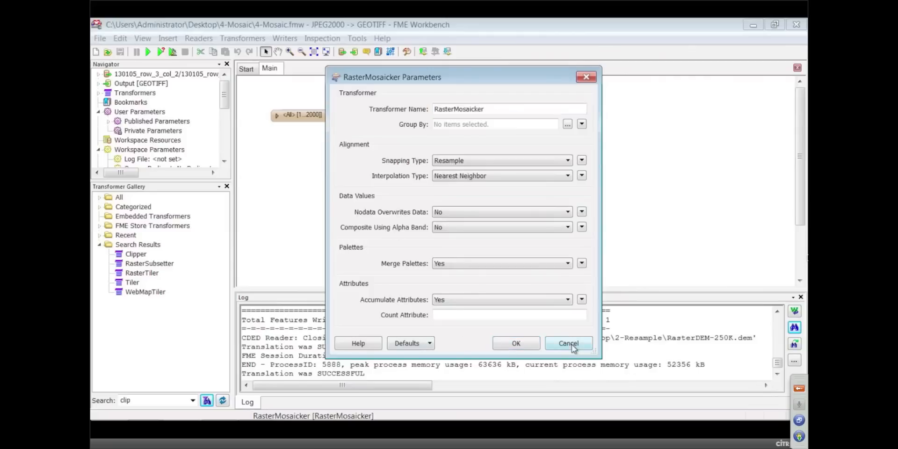
pyautogui.click(568, 343)
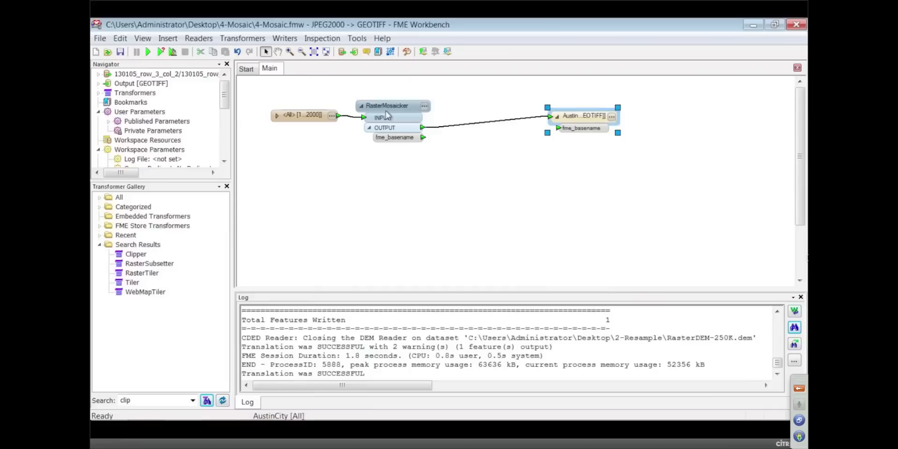
# - Move RasterMosaicker right and insert a Sorter on the tile reader connection
pyautogui.moveTo(387, 105); pyautogui.dragTo(474, 118)
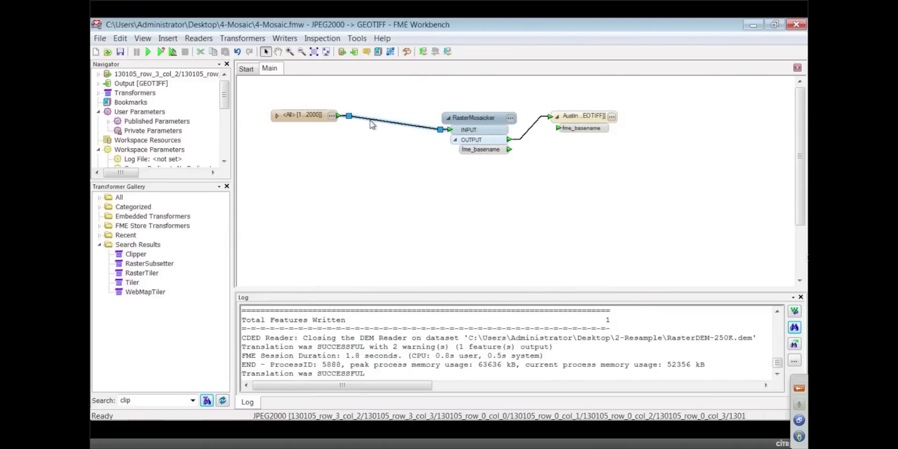
pyautogui.write('sort')
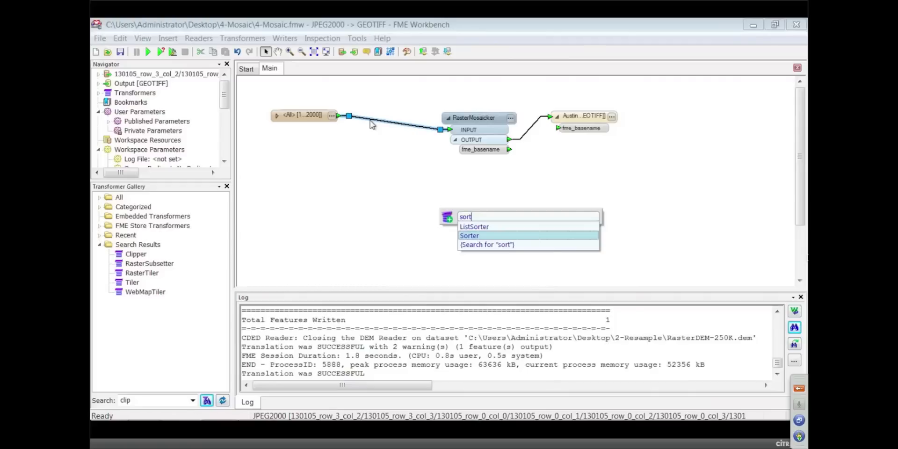
pyautogui.click(468, 235)
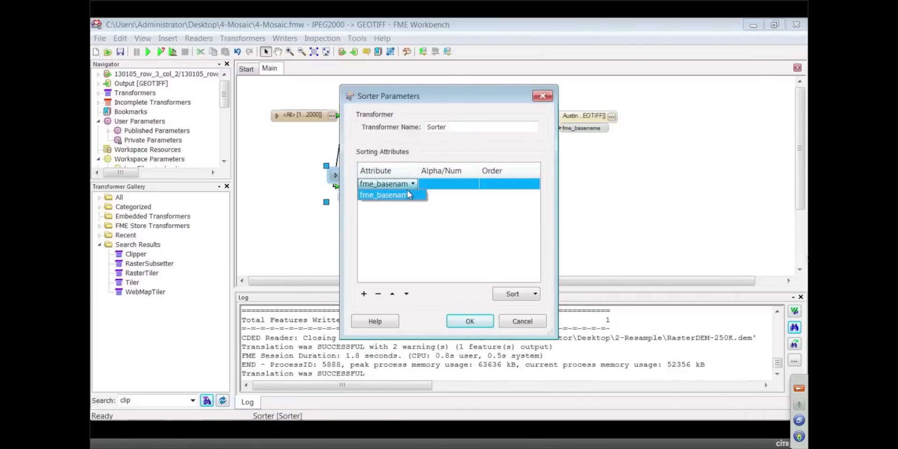
pyautogui.click(384, 195)
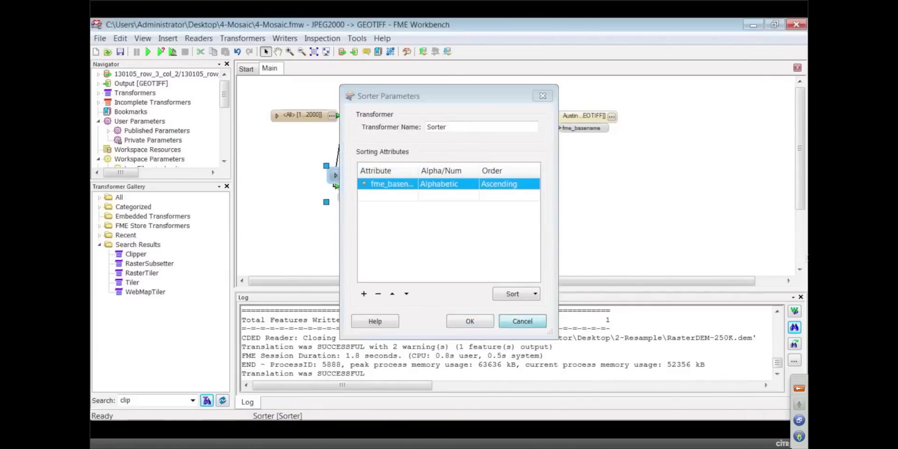
pyautogui.click(469, 321)
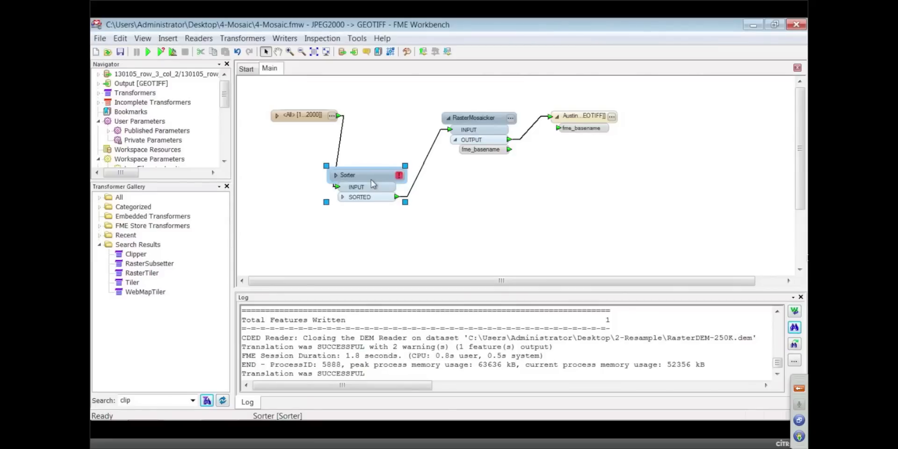
pyautogui.doubleClick(475, 117)
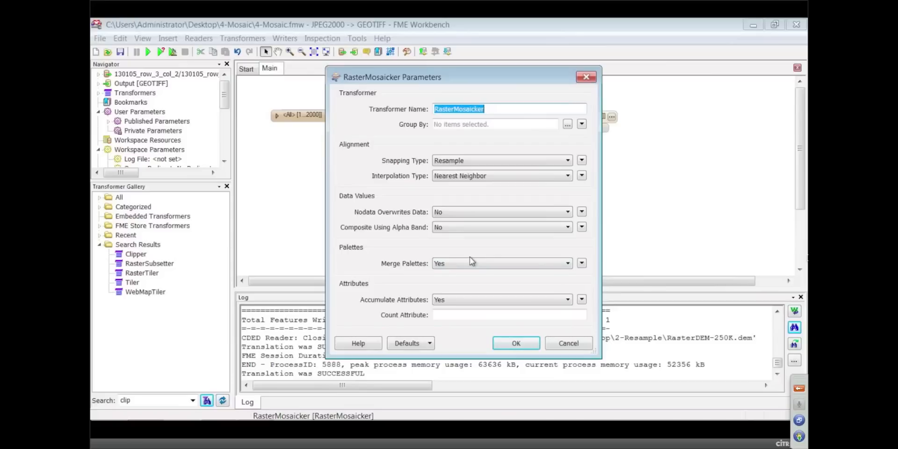
pyautogui.moveTo(468, 272)
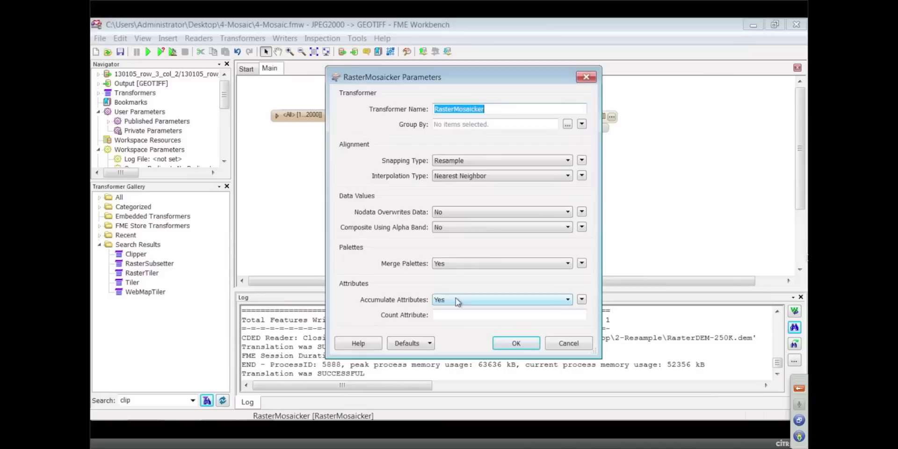
pyautogui.moveTo(573, 350)
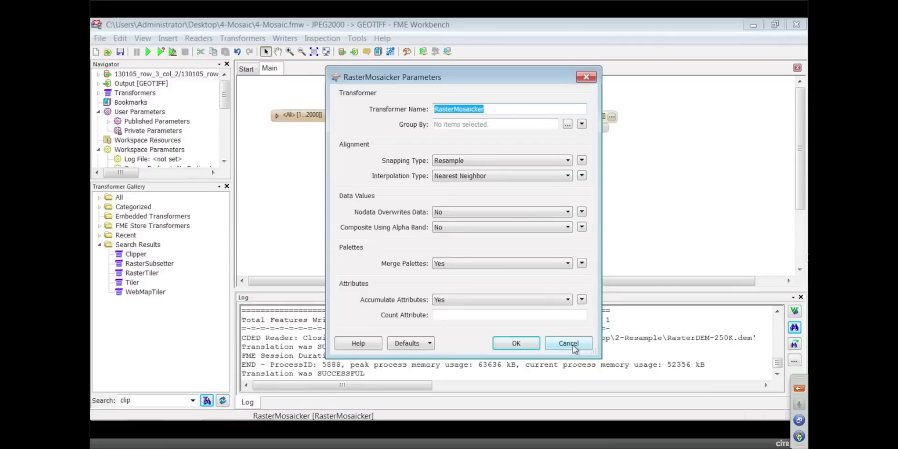
# - Cancel the RasterMosaicker parameters dialog without changes
pyautogui.click(568, 342)
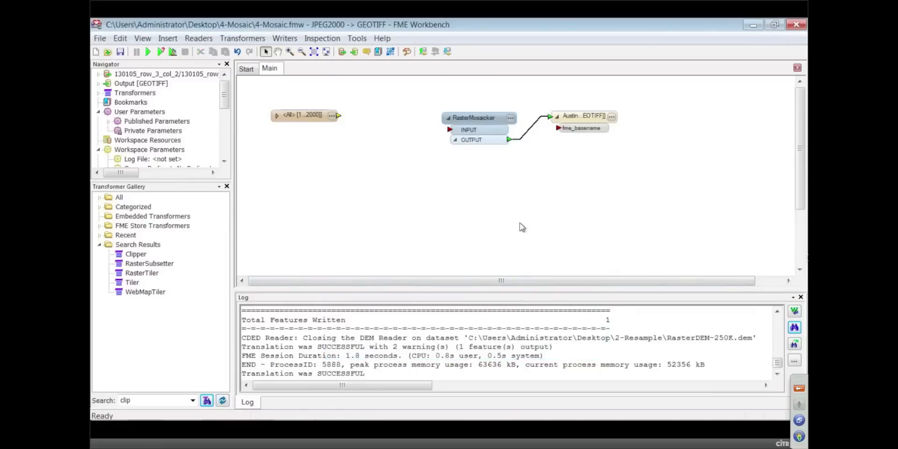
# - Add a RasterPaletteGenerator via 'pal' and place it below the RasterMosaicker
pyautogui.write('pal')
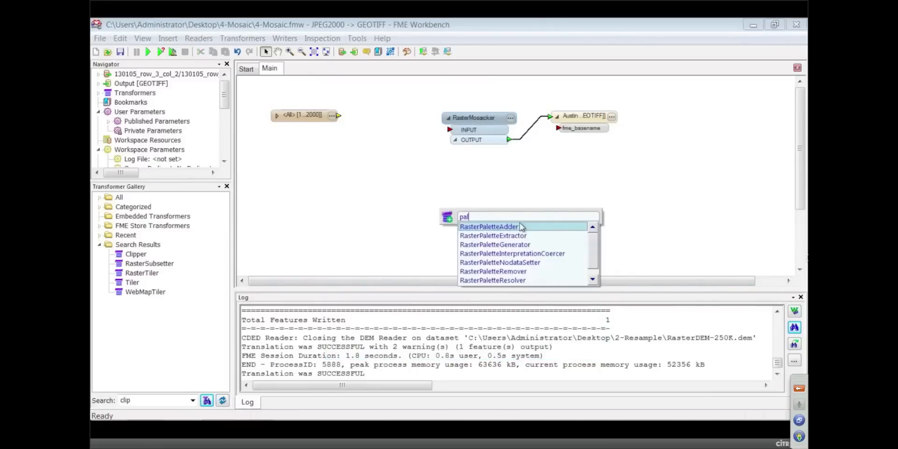
pyautogui.moveTo(520, 249)
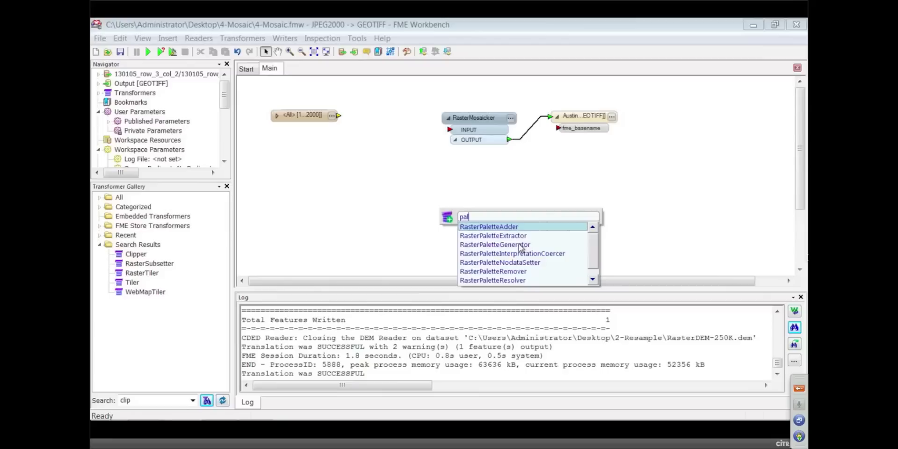
pyautogui.moveTo(519, 245)
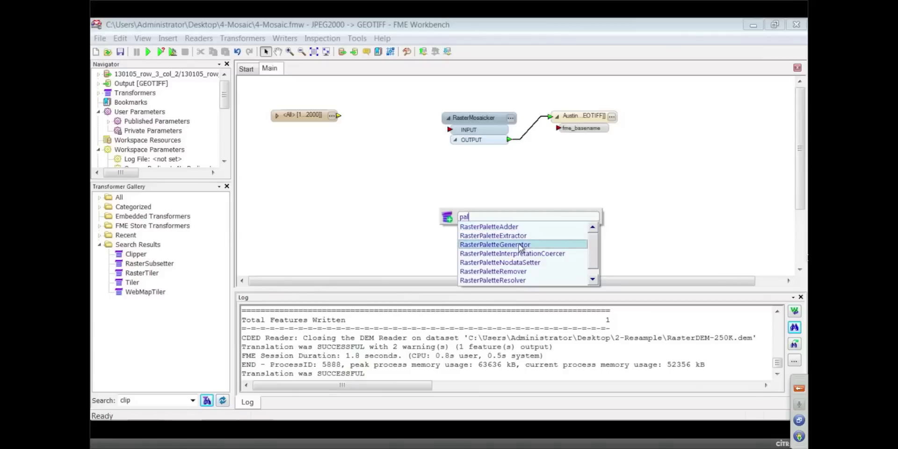
pyautogui.click(494, 244)
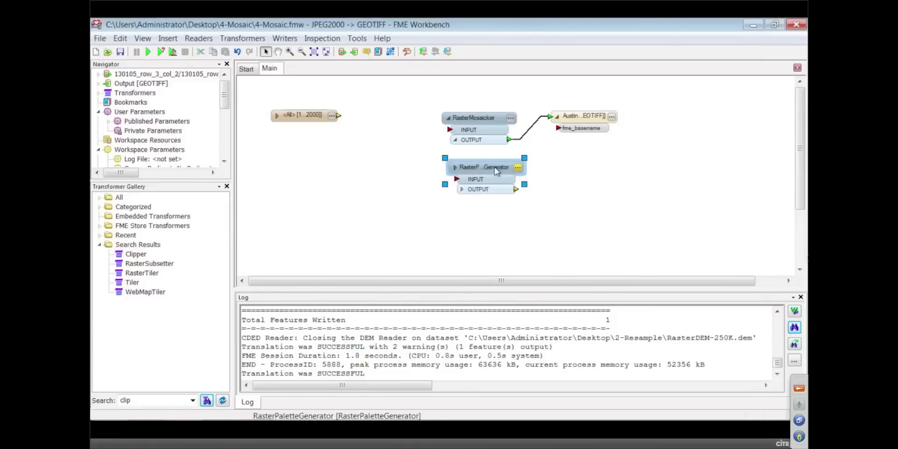
pyautogui.moveTo(486, 166); pyautogui.dragTo(483, 188)
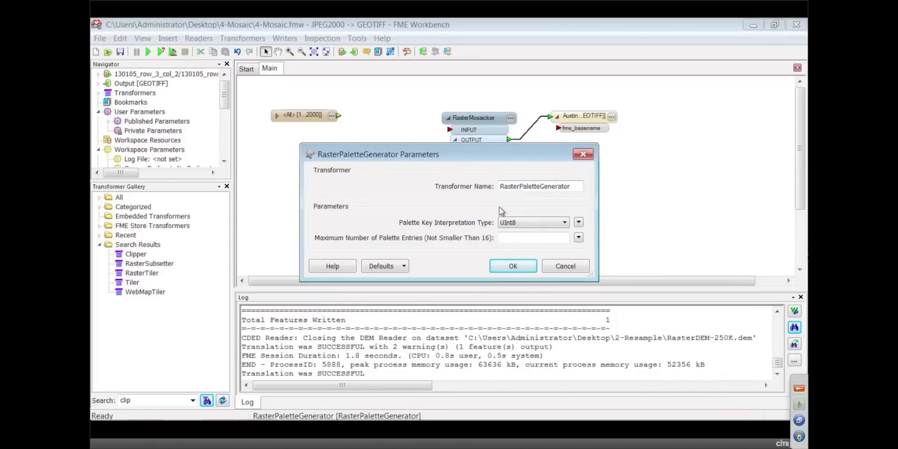
pyautogui.moveTo(453, 247)
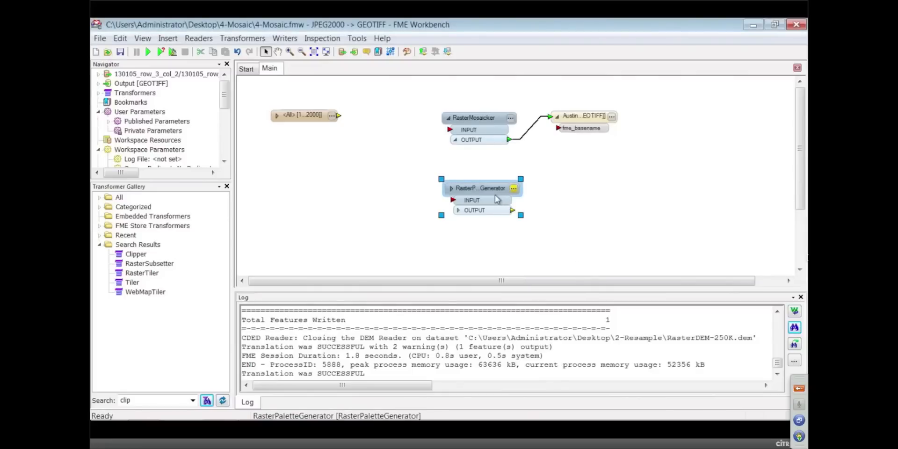
pyautogui.moveTo(495, 200)
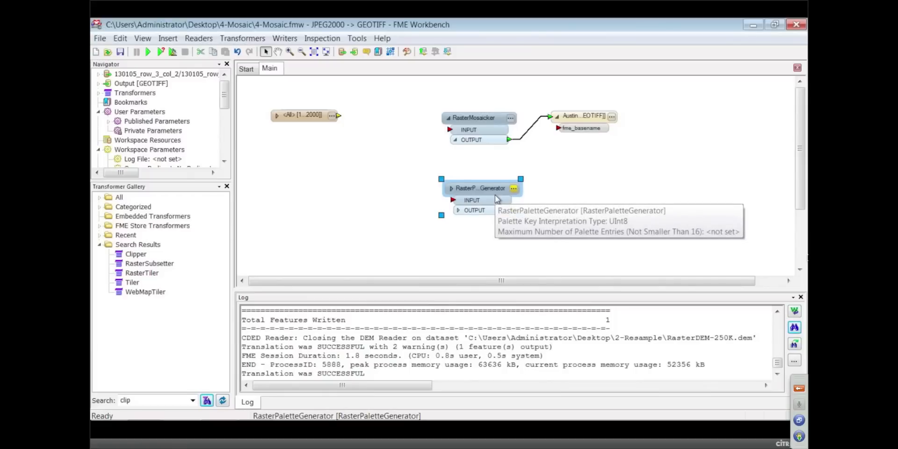
pyautogui.moveTo(492, 200)
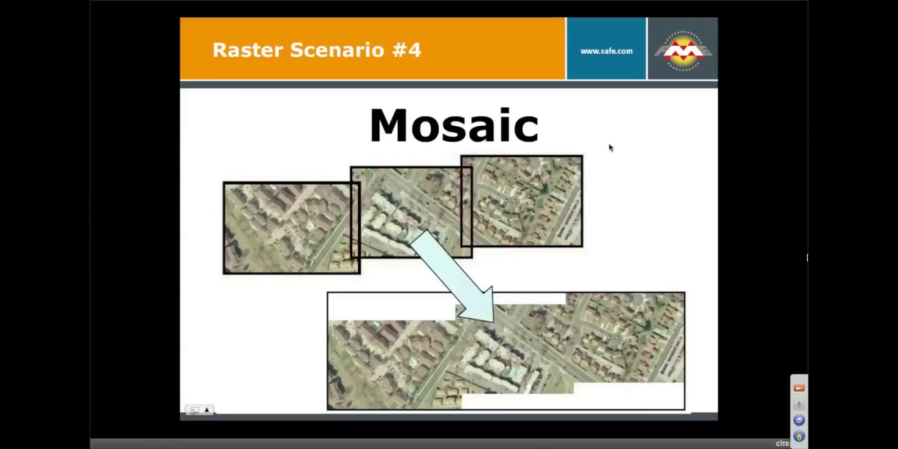
pyautogui.moveTo(624, 168)
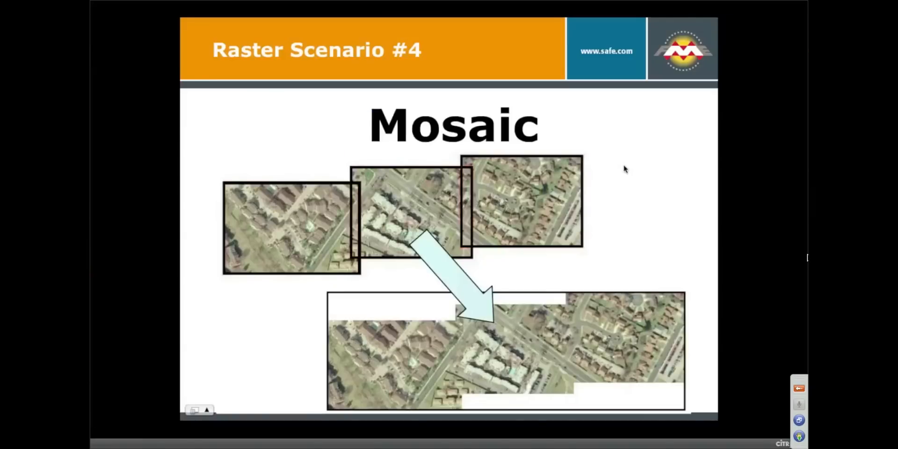